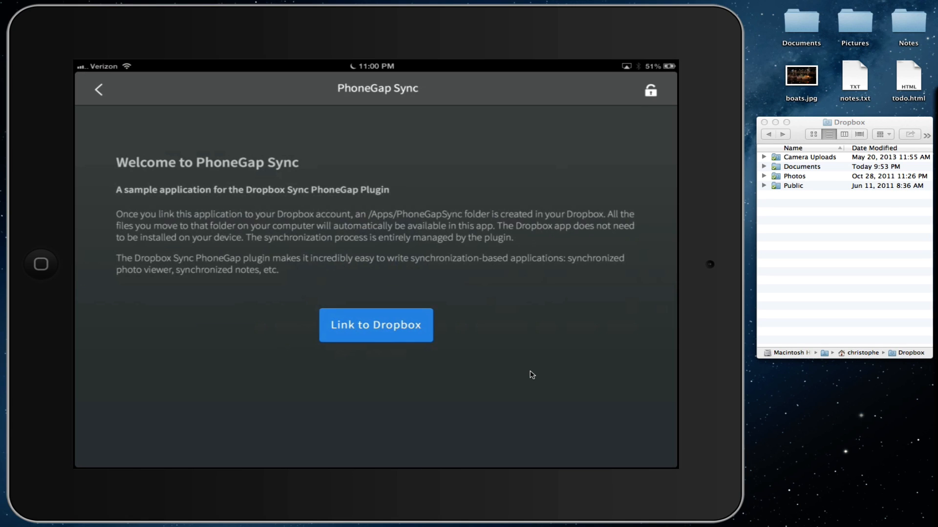
{"action": "mouse_move", "coordinate": [442, 281]}
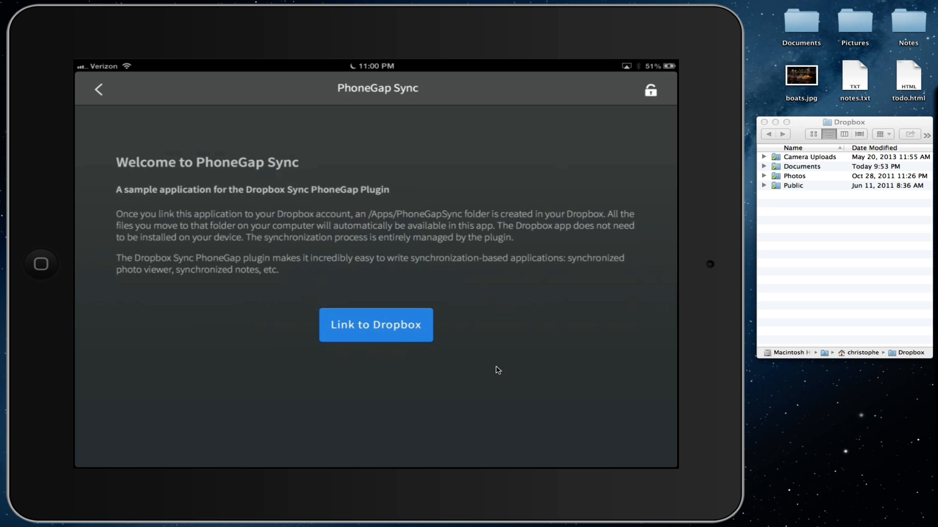
{"action": "mouse_move", "coordinate": [809, 242]}
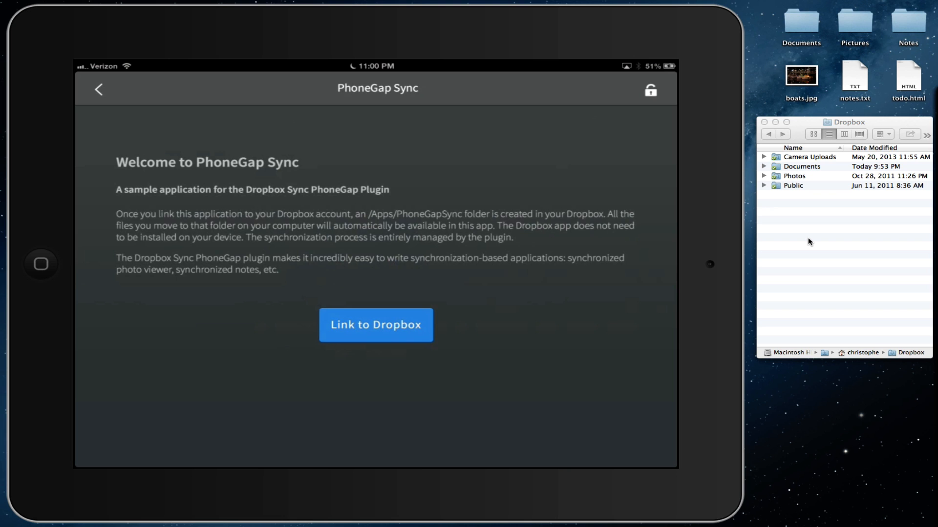
Link PhoneGapSync to Dropbox and allow its folder access in the authorization dialog.
{"action": "left_click", "coordinate": [375, 324]}
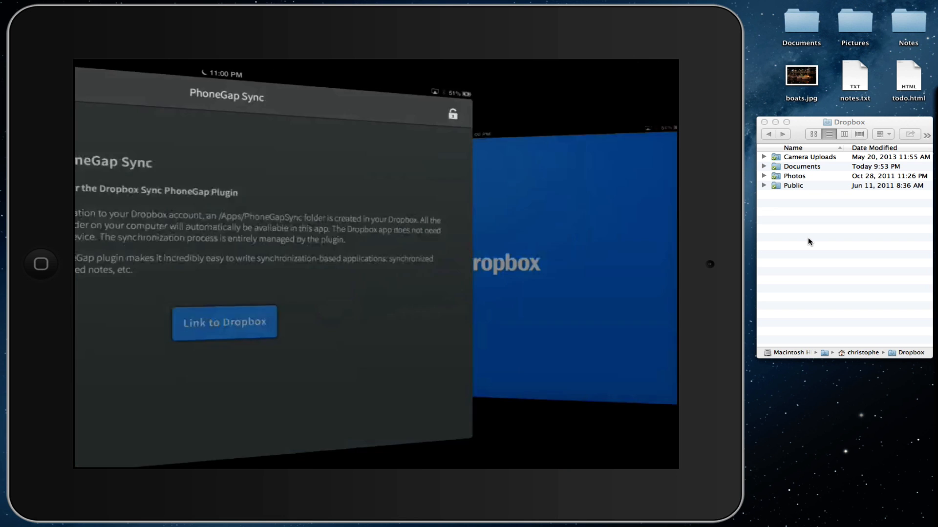
{"action": "left_click", "coordinate": [224, 321]}
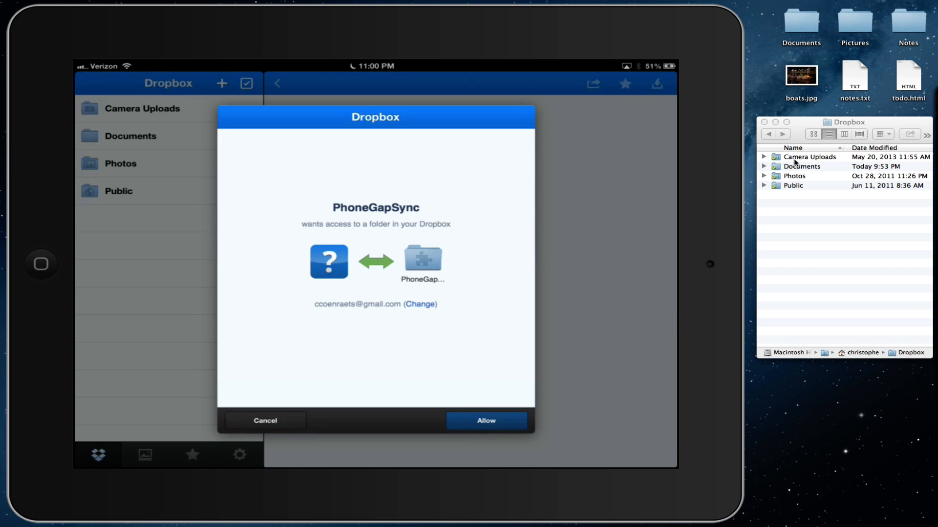
{"action": "left_click", "coordinate": [485, 419]}
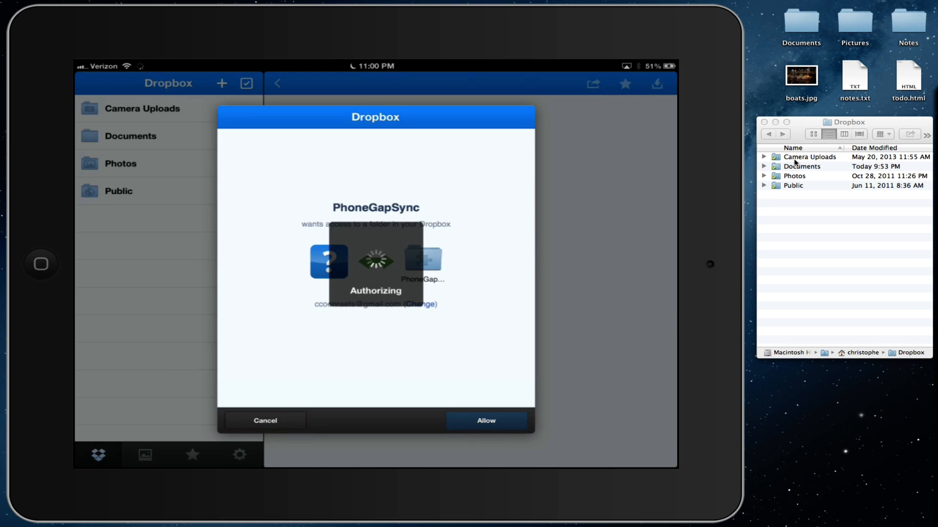
{"action": "left_click", "coordinate": [486, 420]}
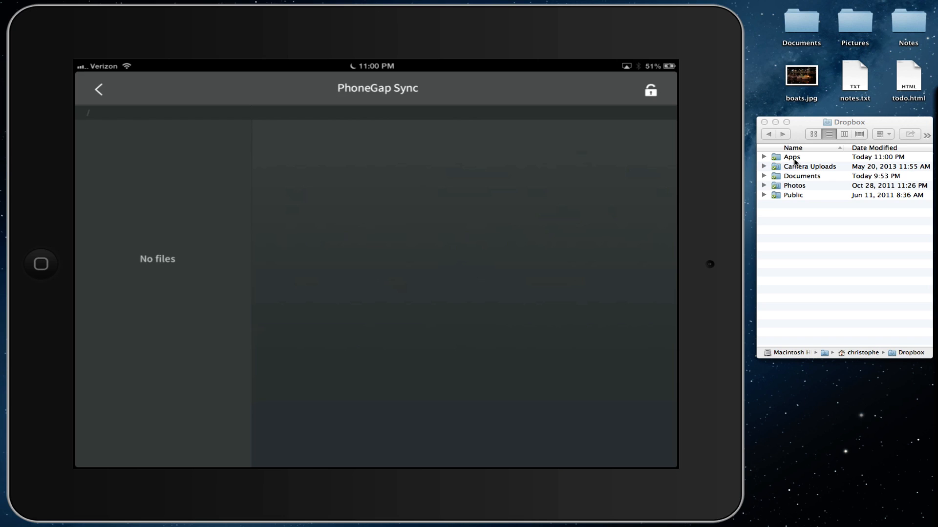
Navigate into Dropbox's Apps folder and open the empty PhoneGapSync folder.
{"action": "double_click", "coordinate": [792, 156]}
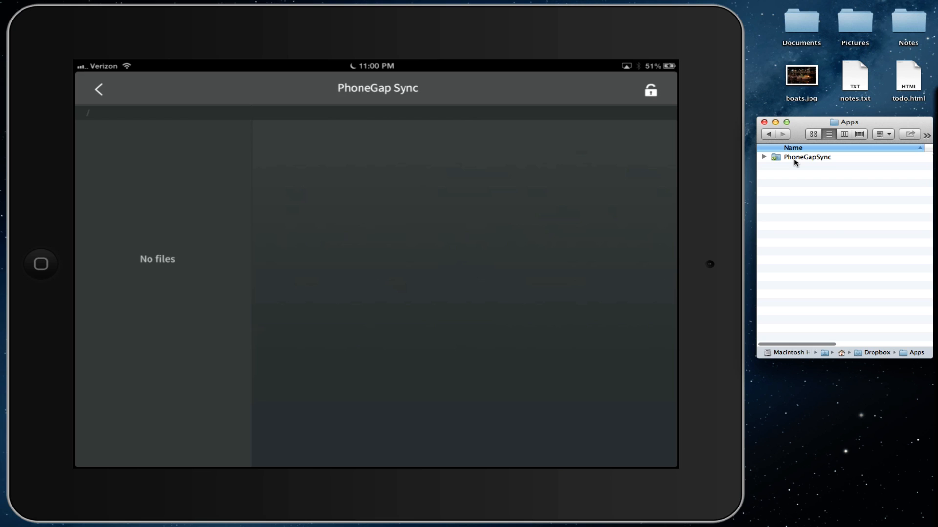
{"action": "left_click", "coordinate": [807, 157]}
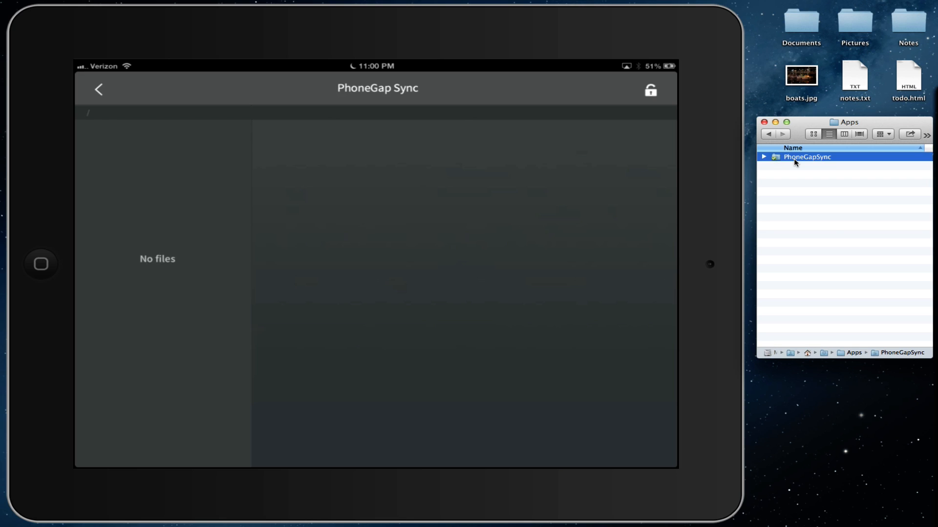
{"action": "double_click", "coordinate": [806, 157]}
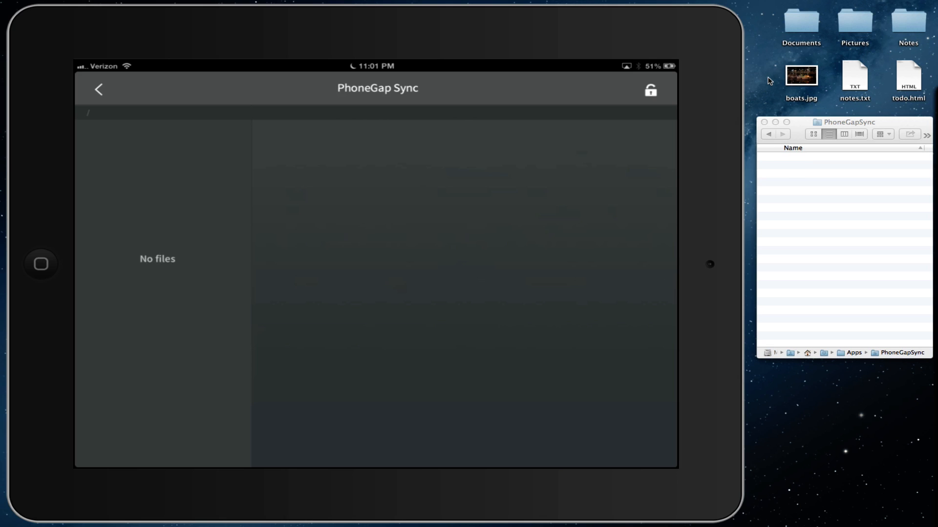
Drag boats.jpg, notes.txt and todo.html from the desktop into the PhoneGapSync folder.
{"action": "left_click", "coordinate": [908, 75]}
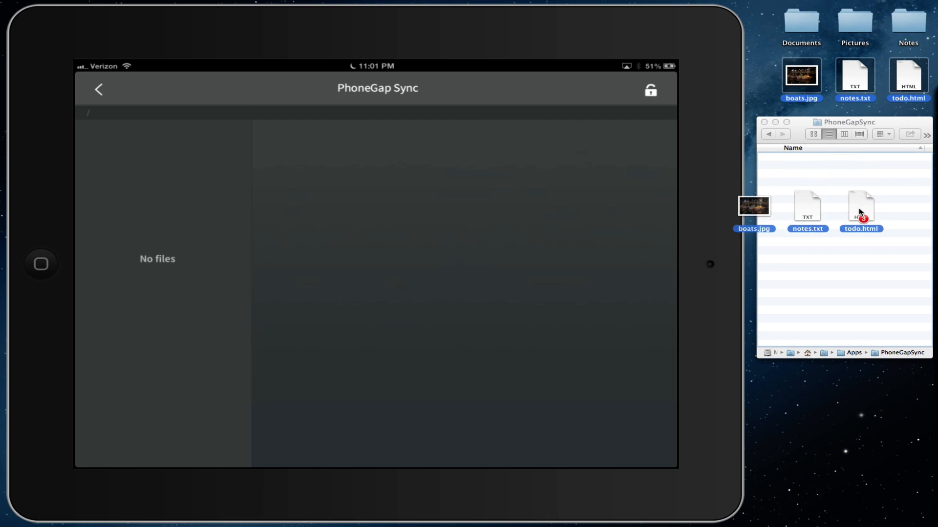
{"action": "left_click", "coordinate": [827, 134]}
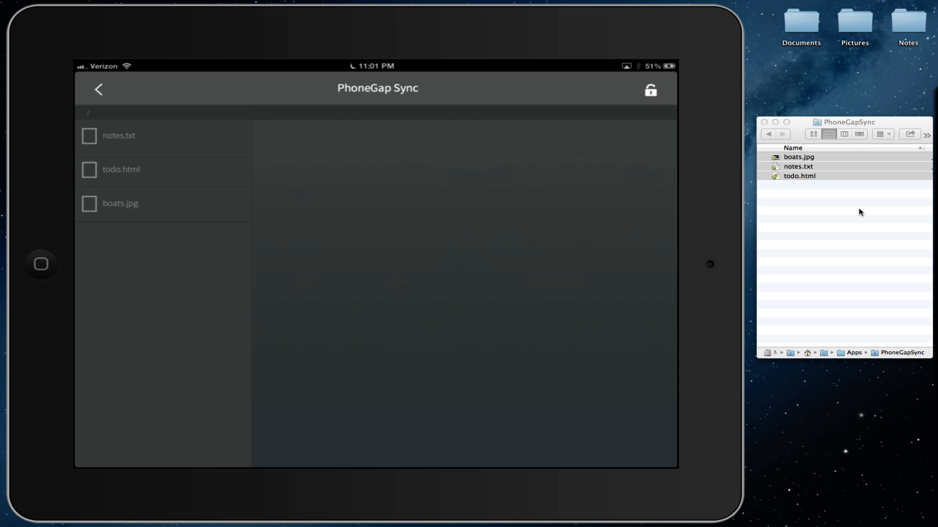
View notes.txt, todo.html and boats.jpg in turn from the synced file list.
{"action": "left_click", "coordinate": [118, 134]}
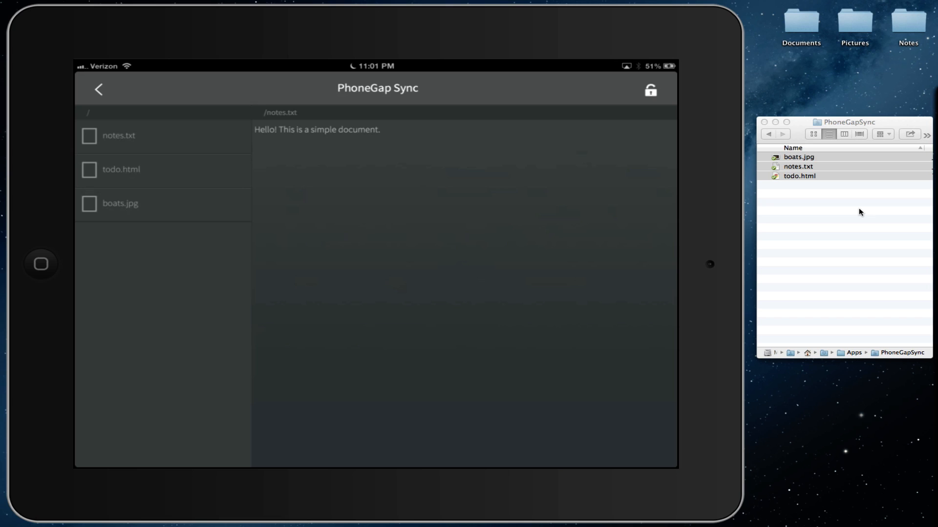
{"action": "left_click", "coordinate": [121, 169]}
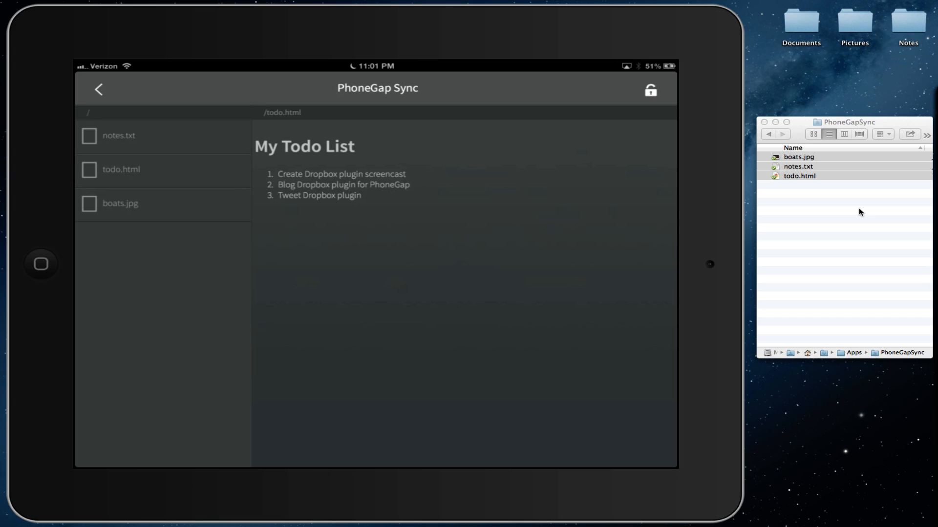
{"action": "left_click", "coordinate": [119, 203]}
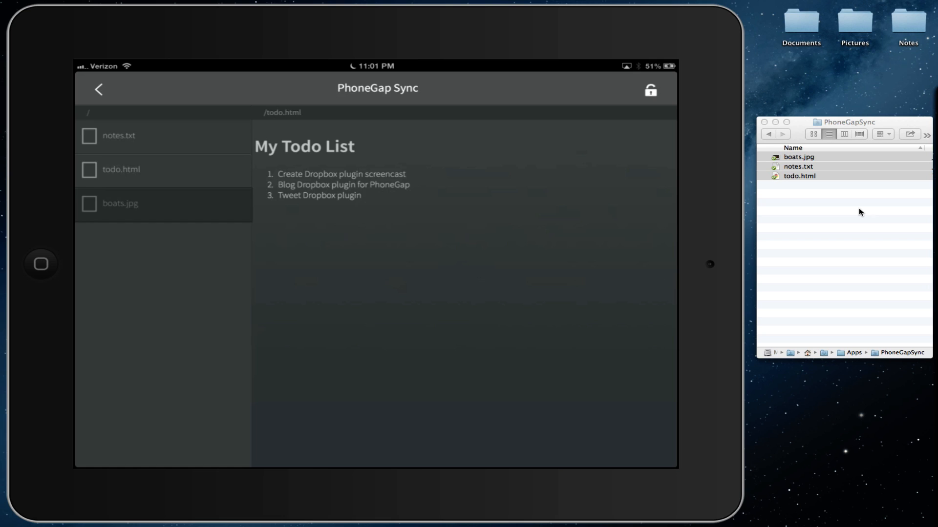
{"action": "left_click", "coordinate": [120, 203]}
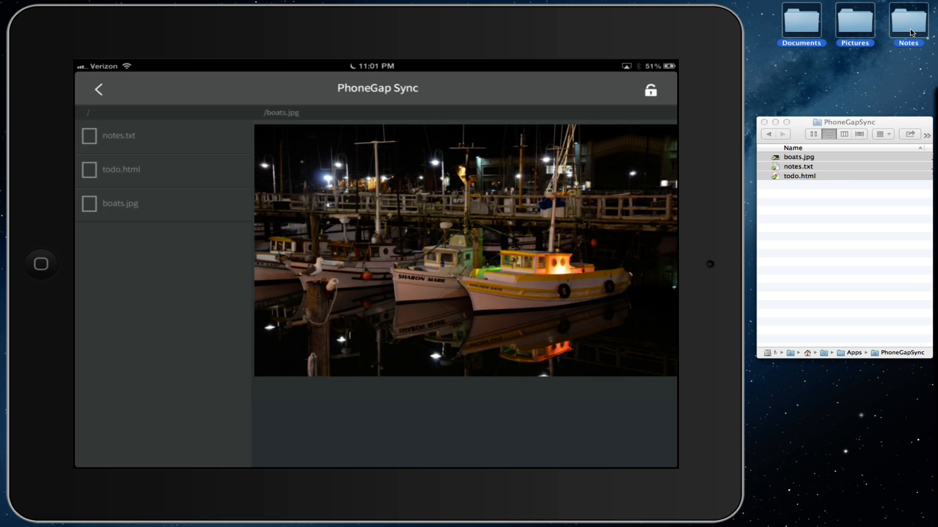
Drag the Documents, Notes and Pictures folders into PhoneGapSync, then browse the synced Notes folder.
{"action": "left_click_drag", "start_coordinate": [798, 166], "coordinate": [879, 258]}
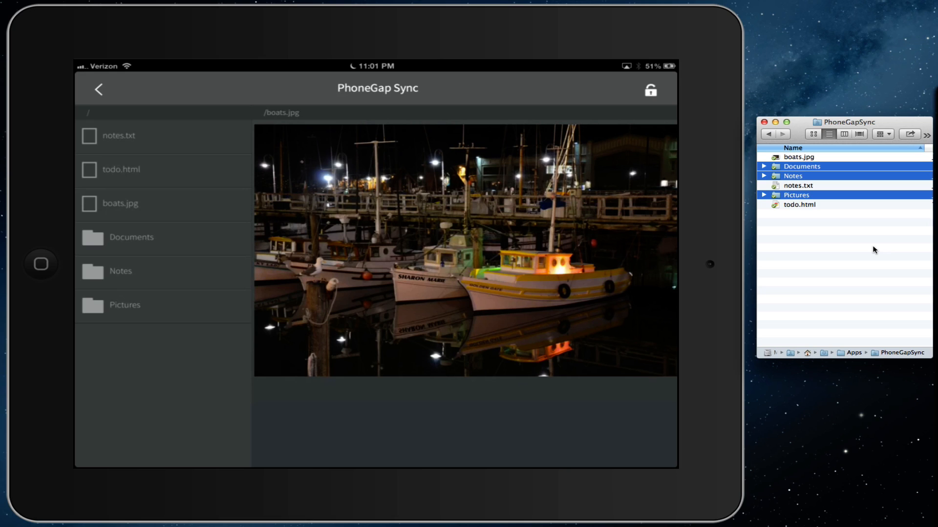
{"action": "left_click", "coordinate": [119, 270]}
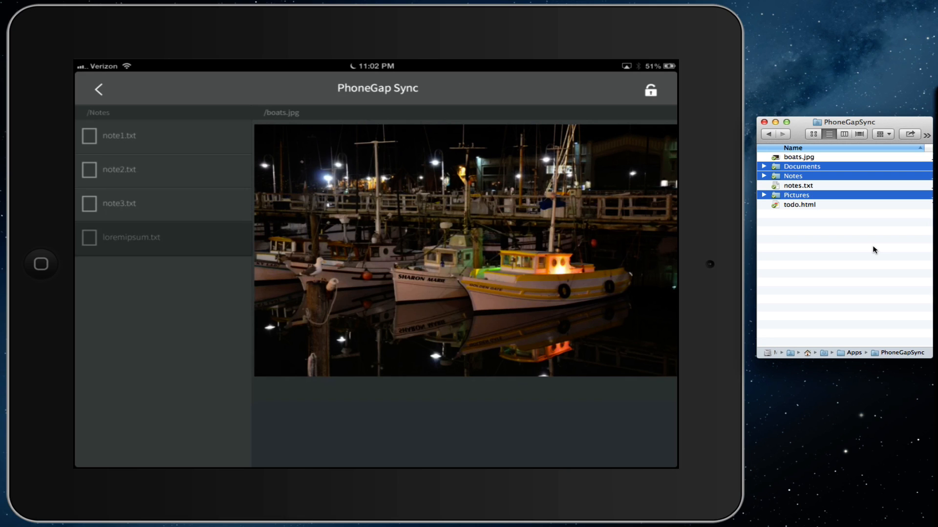
View loremipsum.txt in Notes, return to the top level and enter the Pictures folder.
{"action": "left_click", "coordinate": [130, 236]}
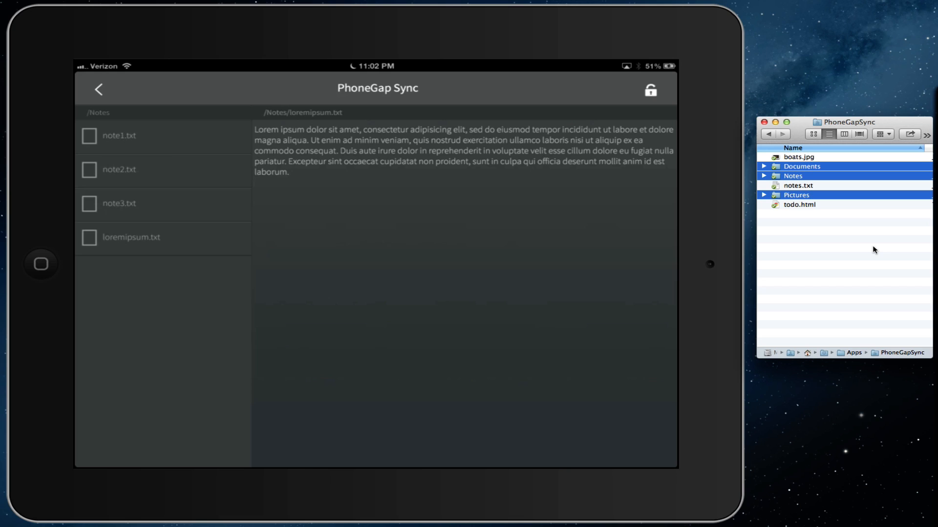
{"action": "left_click", "coordinate": [97, 89]}
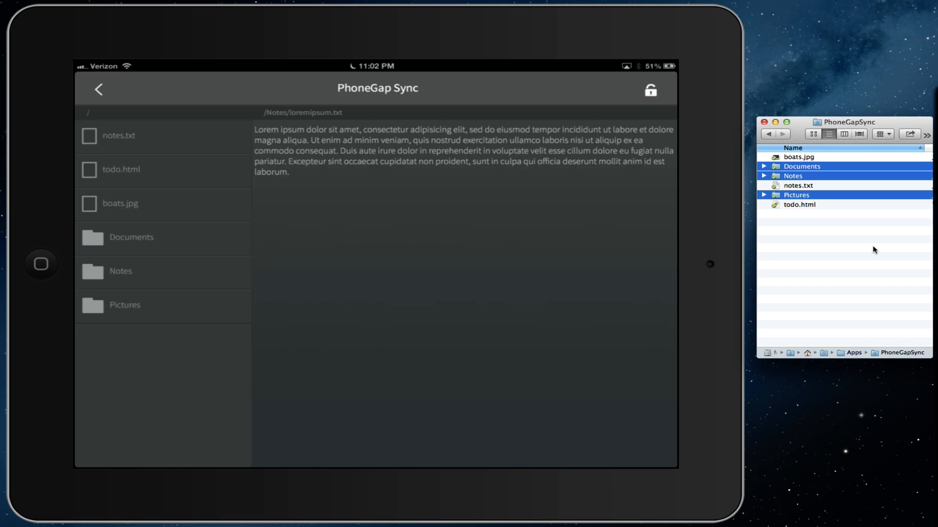
{"action": "left_click", "coordinate": [124, 305]}
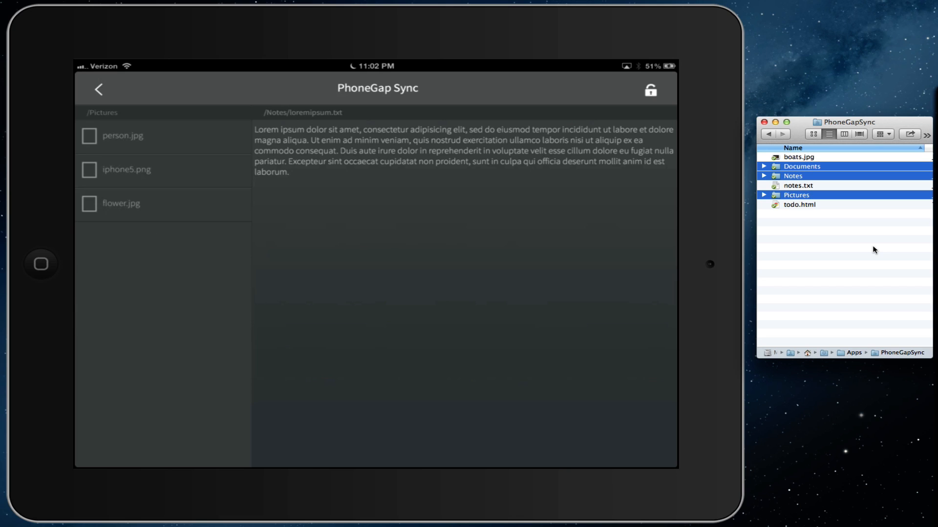
View person.jpg, iphone5.png and flower.jpg from the Pictures folder.
{"action": "left_click", "coordinate": [122, 135]}
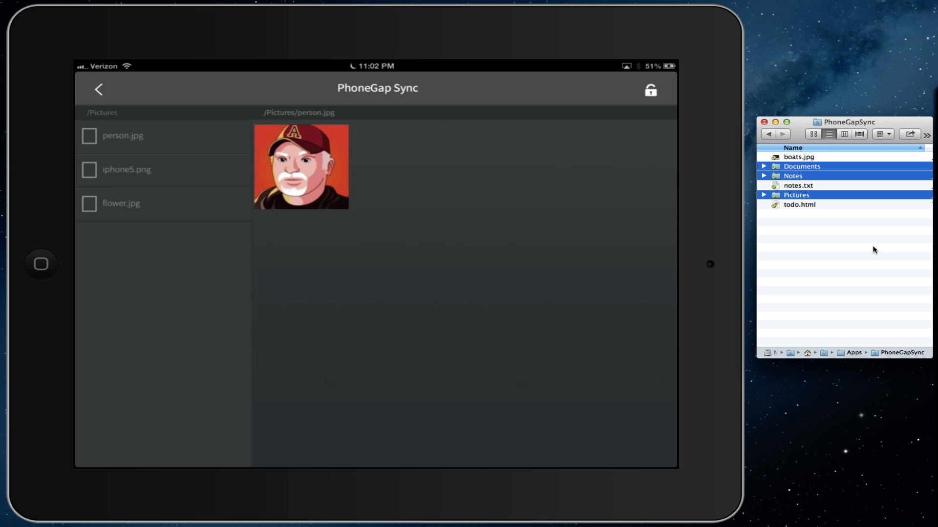
{"action": "left_click", "coordinate": [126, 169]}
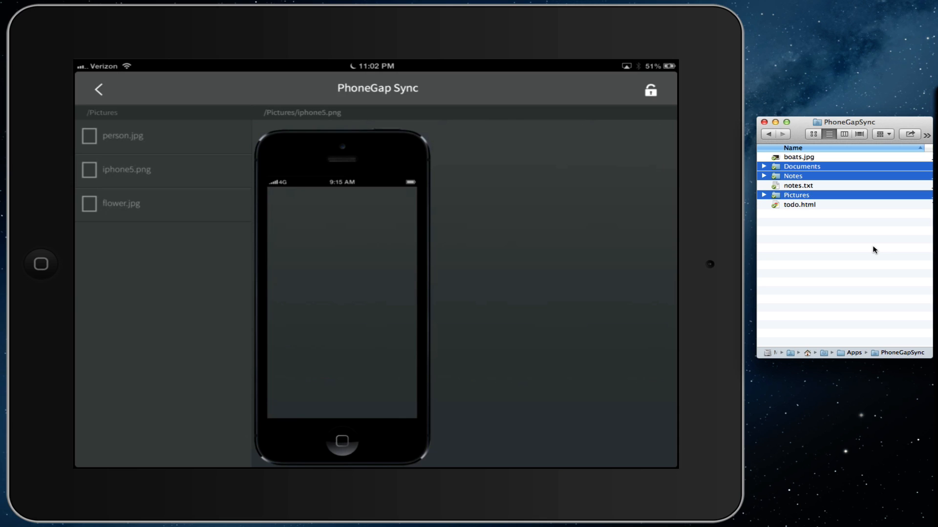
{"action": "left_click", "coordinate": [121, 203]}
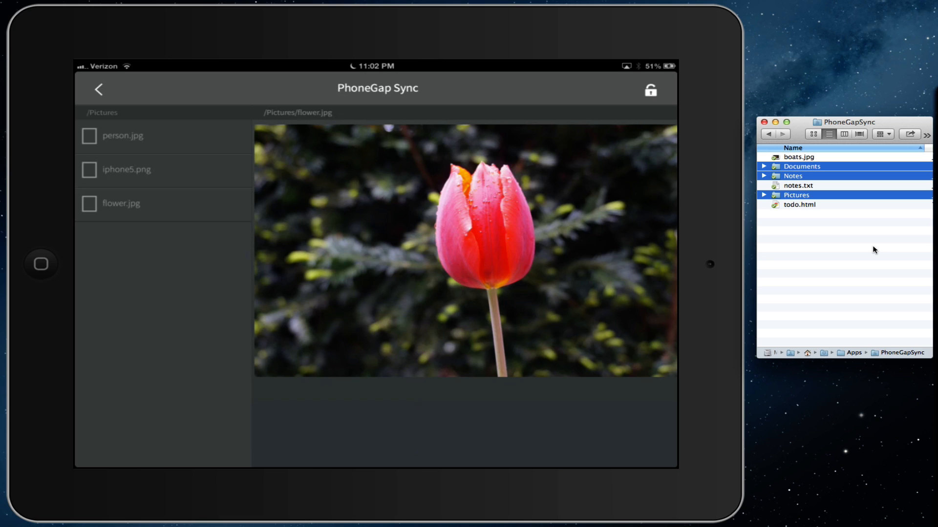
Unlink the app from Dropbox, returning to the welcome screen.
{"action": "left_click", "coordinate": [98, 89]}
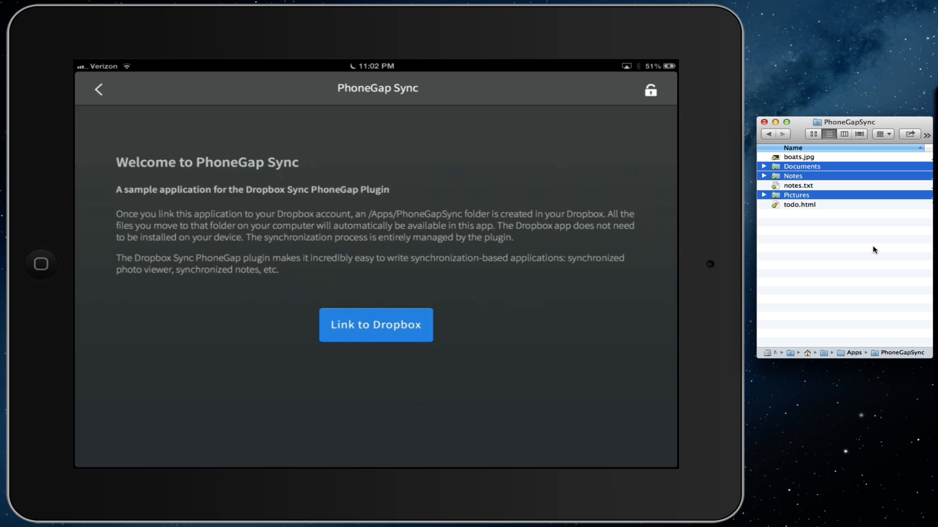